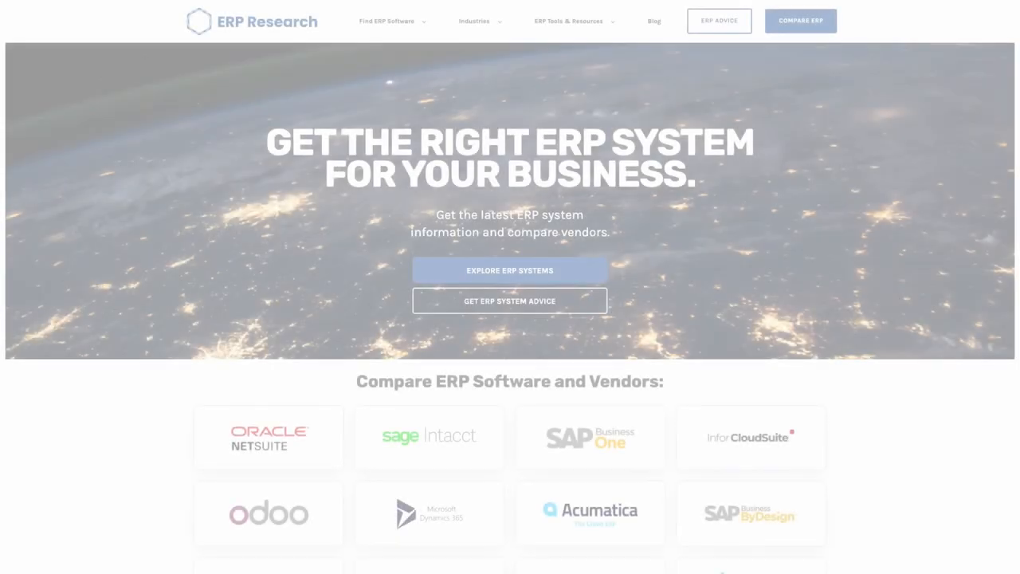
- Break Velotics Inc. (1710) overdue 1-30 receivables down by due period as a table
left_click(387, 21)
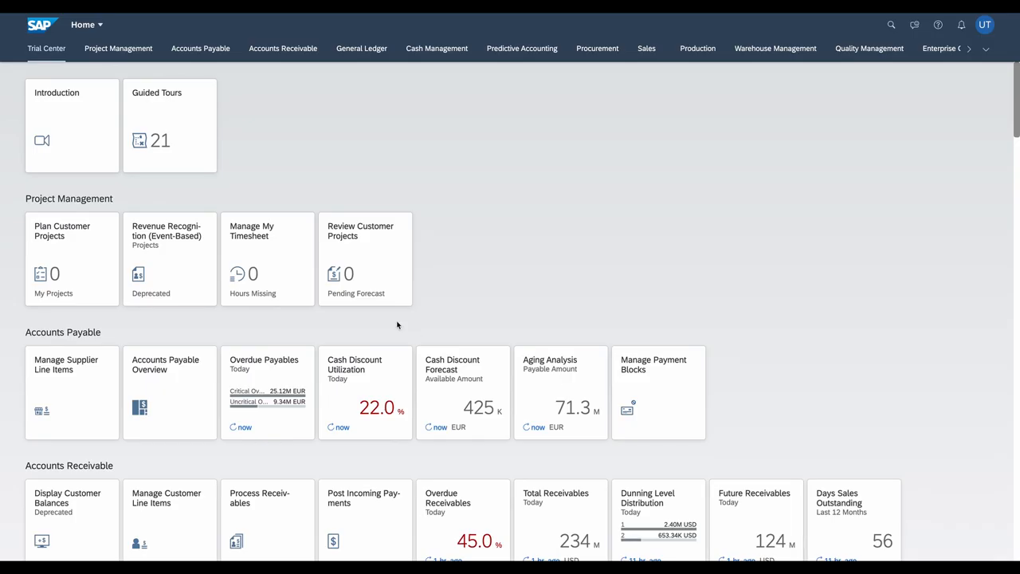
scroll("down", 3)
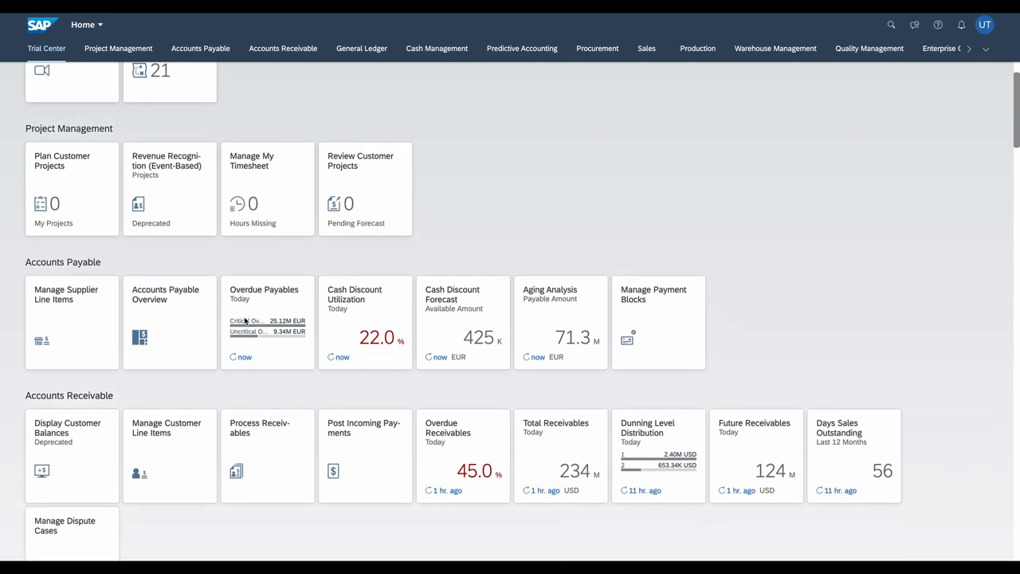
scroll("down", 3)
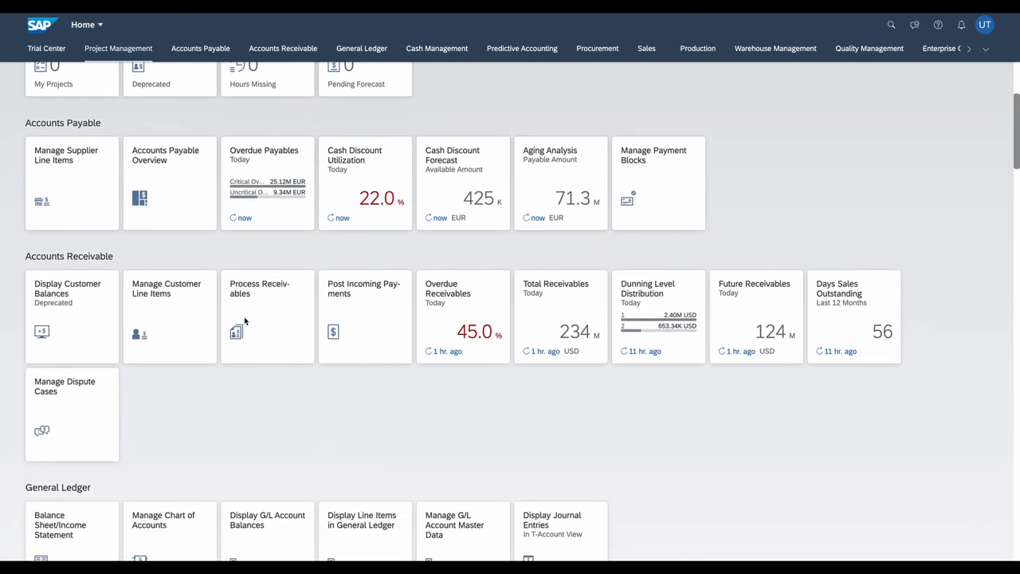
left_click(463, 317)
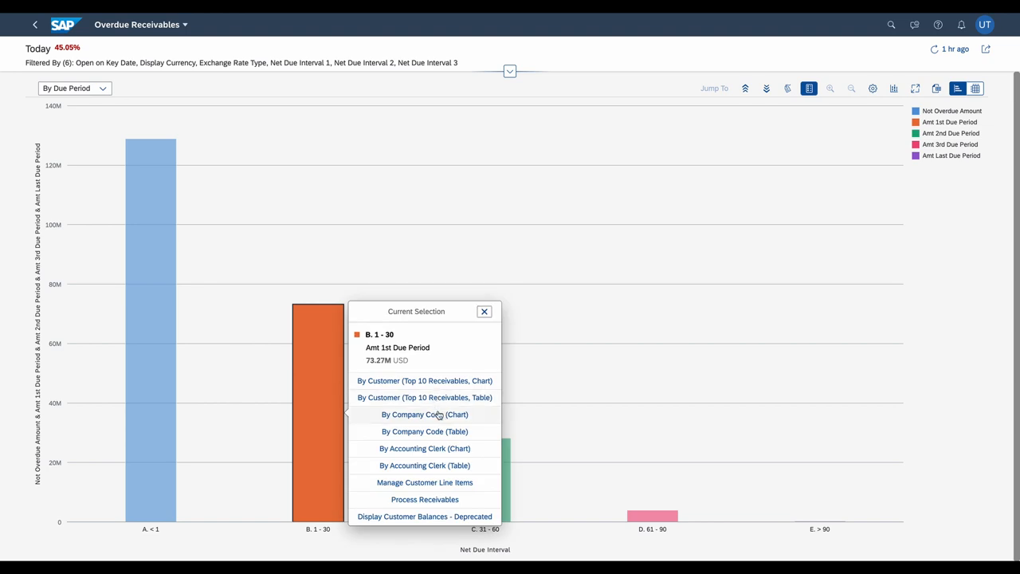
left_click(424, 414)
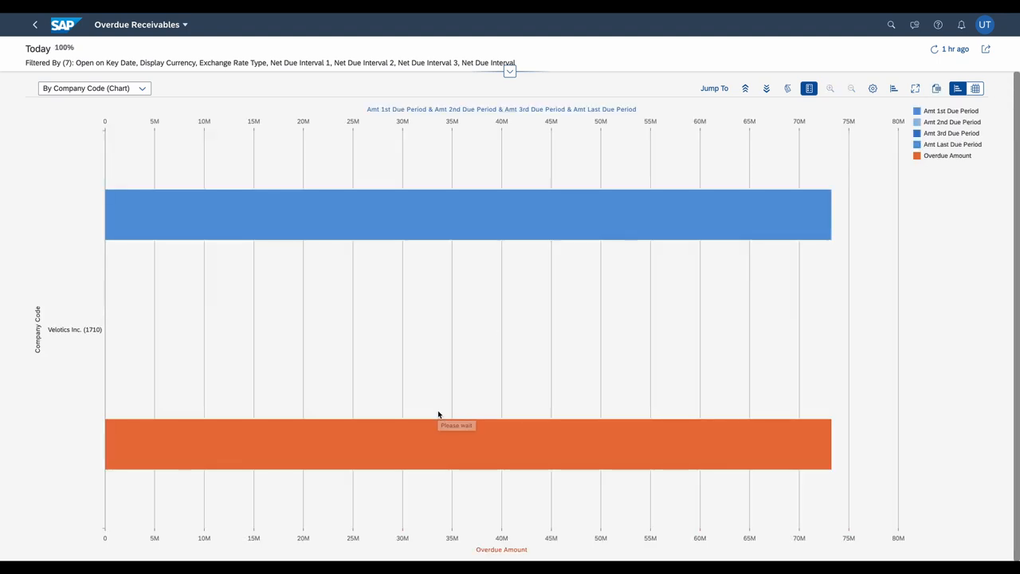
left_click(468, 444)
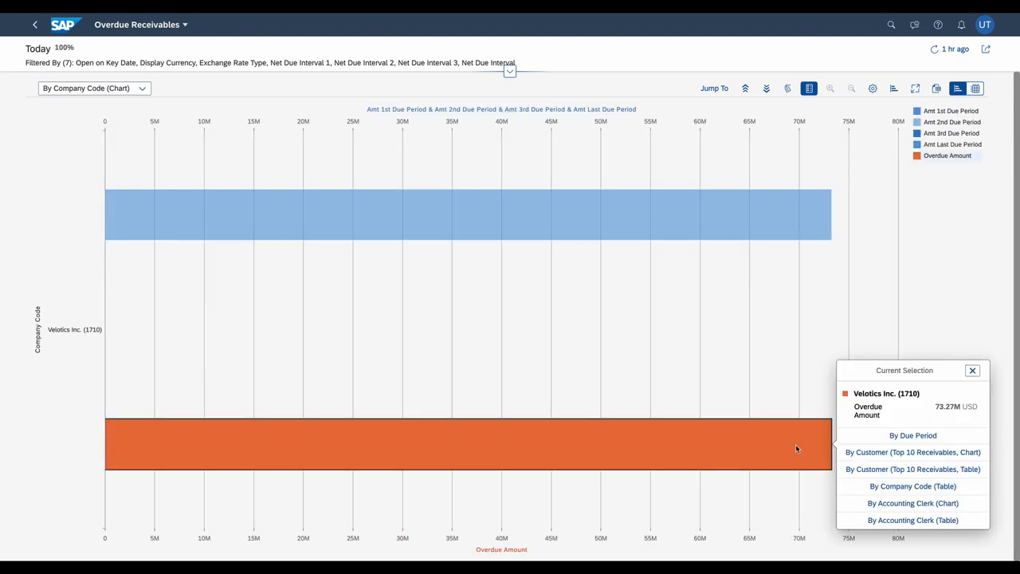
left_click(913, 435)
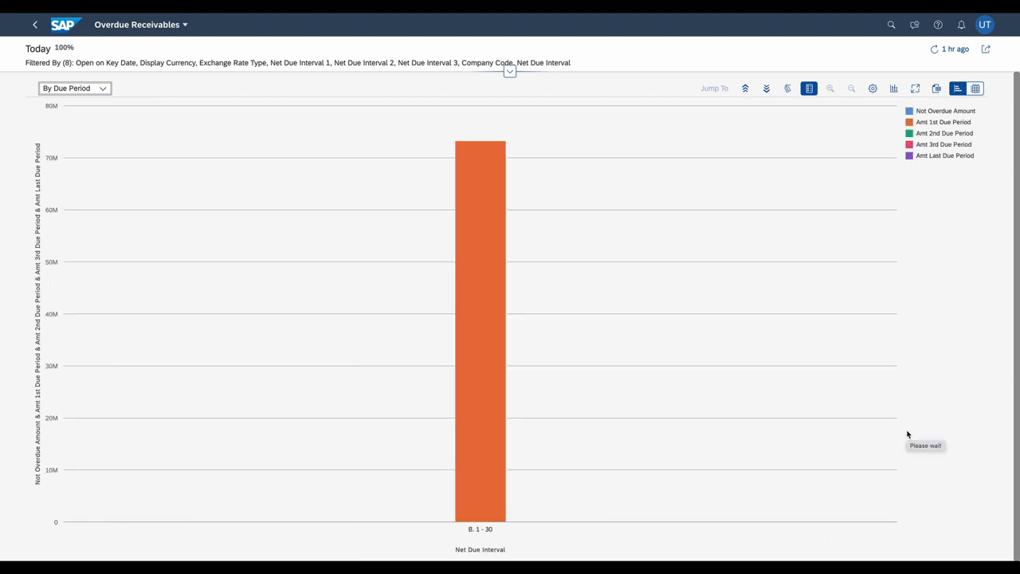
left_click(982, 91)
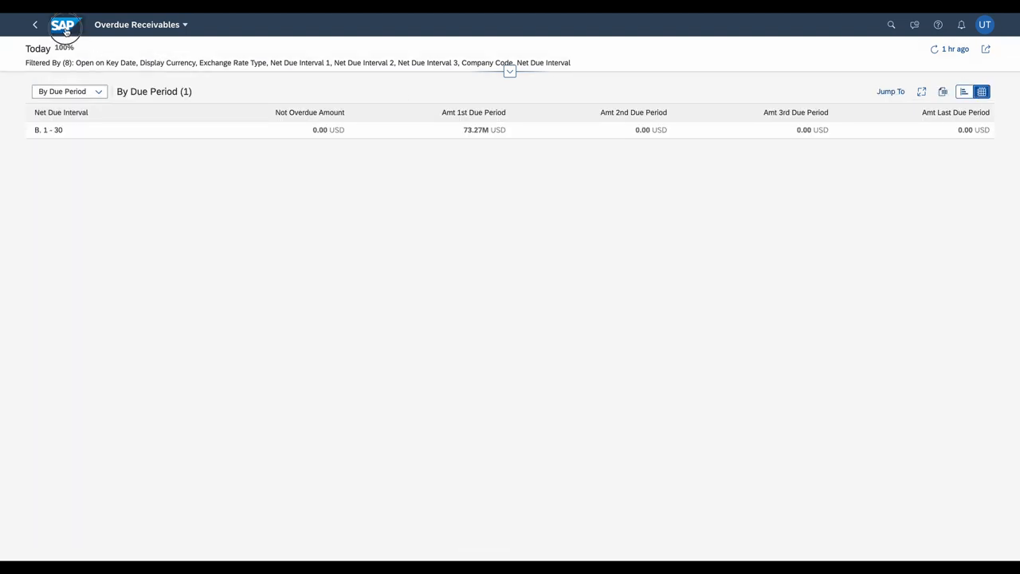
left_click(34, 24)
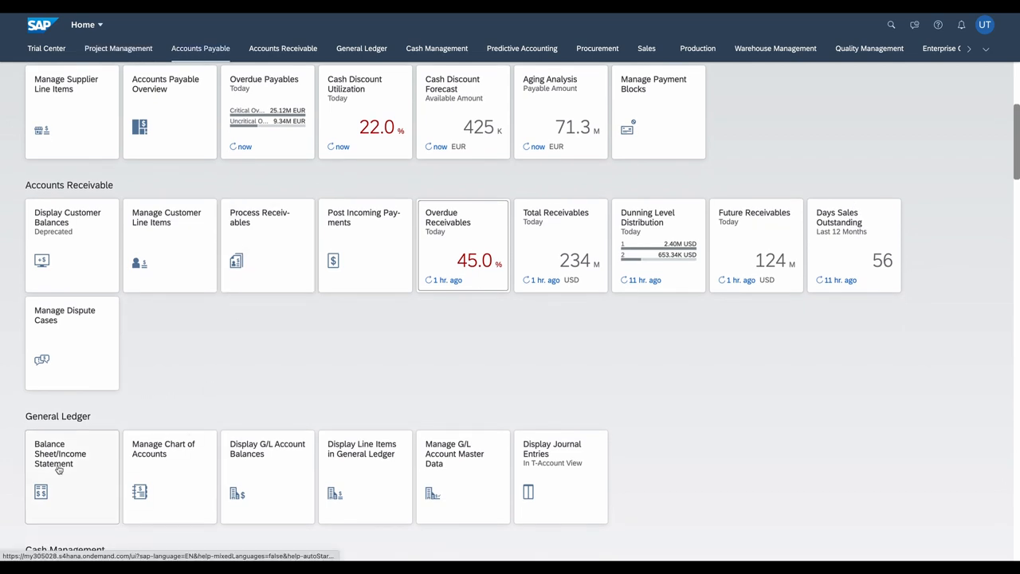
- Run the balance sheet with statement version 1799, expanding ASSETS and Accounts Receivable
left_click(72, 476)
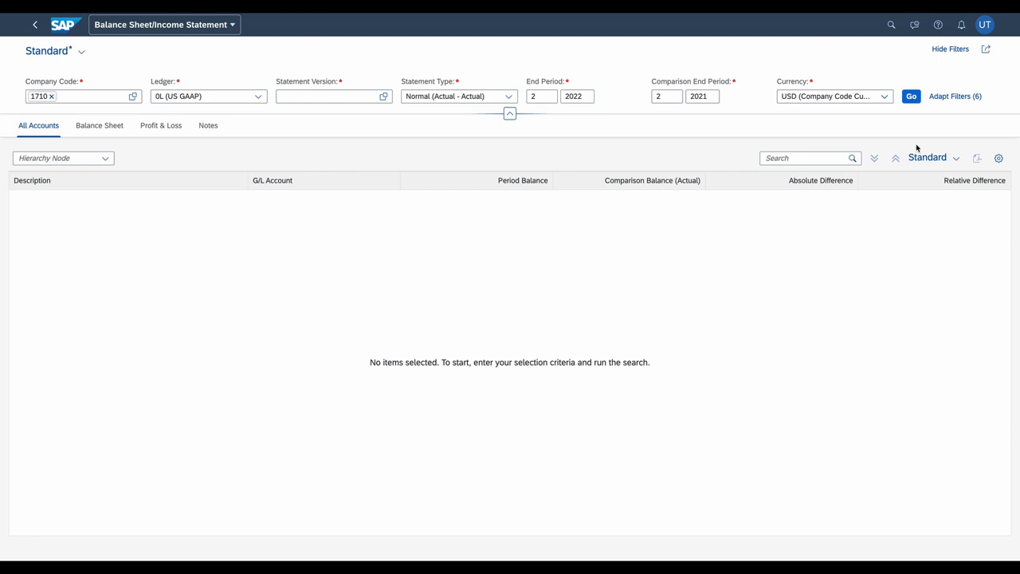
left_click(327, 96)
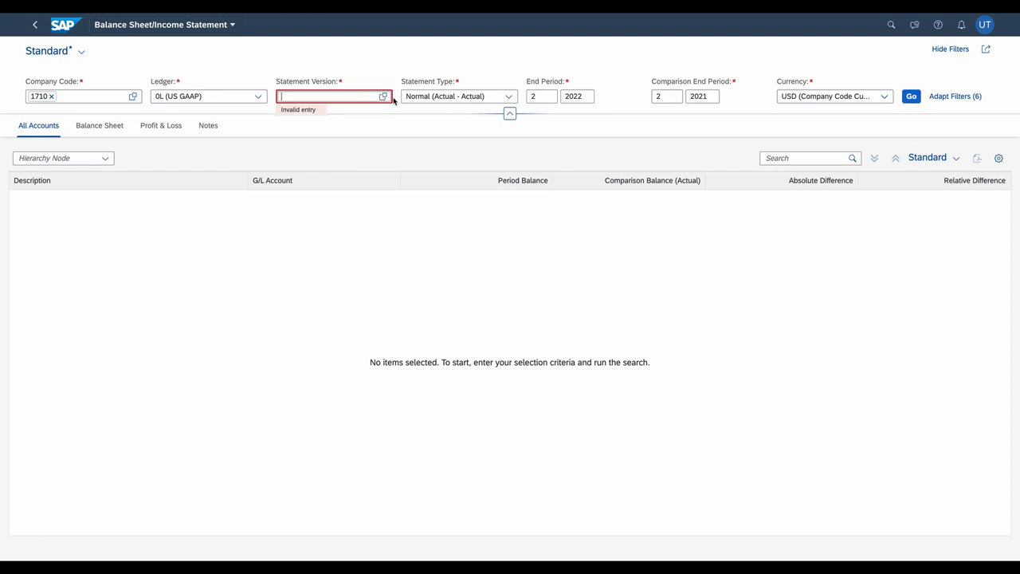
left_click(383, 96)
type("1799")
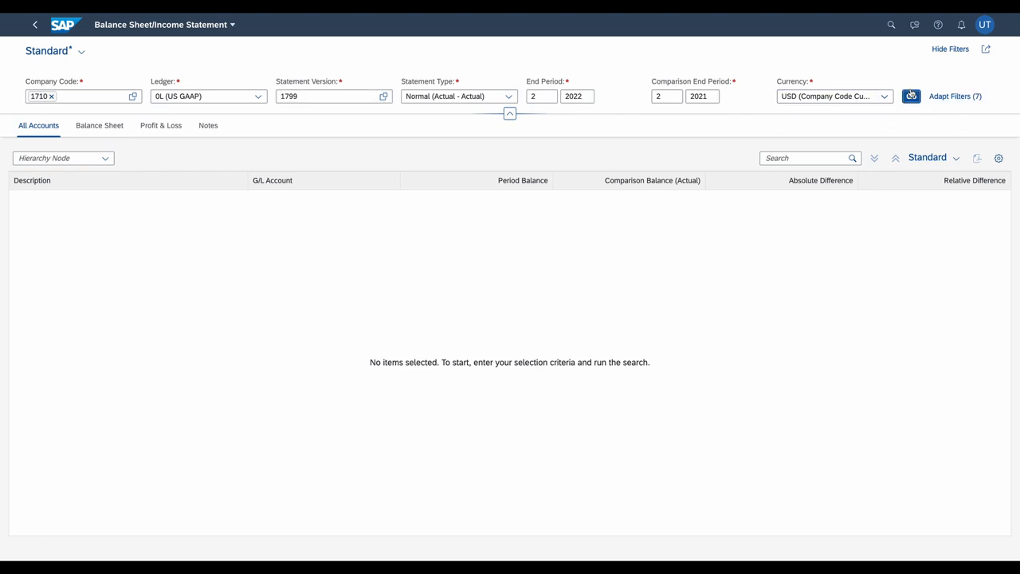
left_click(911, 96)
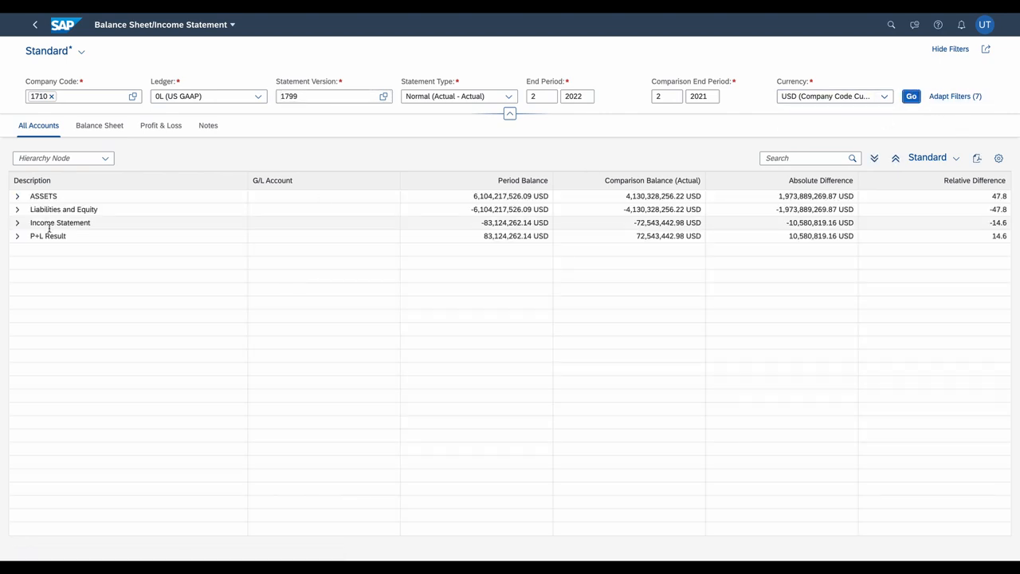
left_click(17, 196)
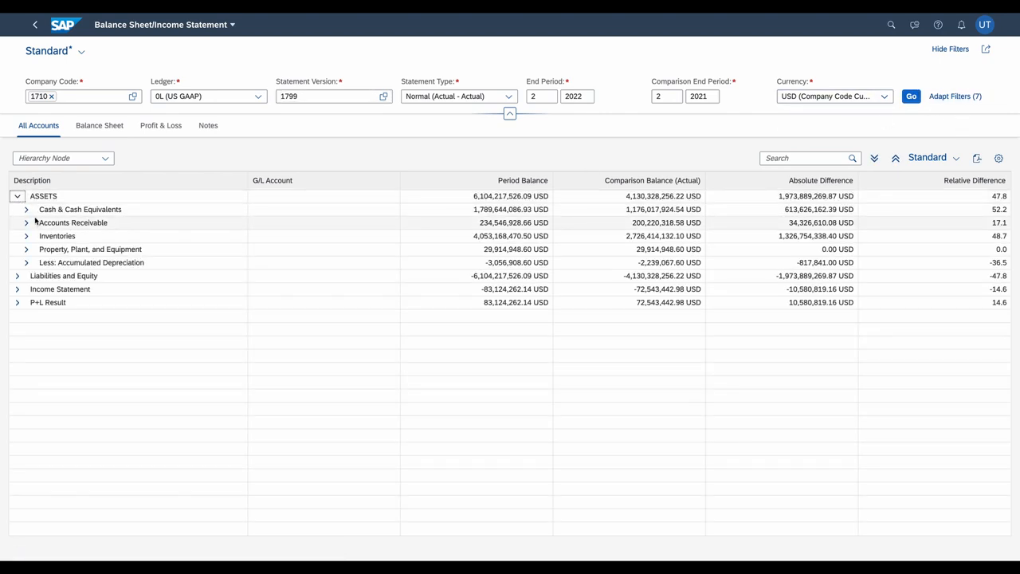
left_click(27, 209)
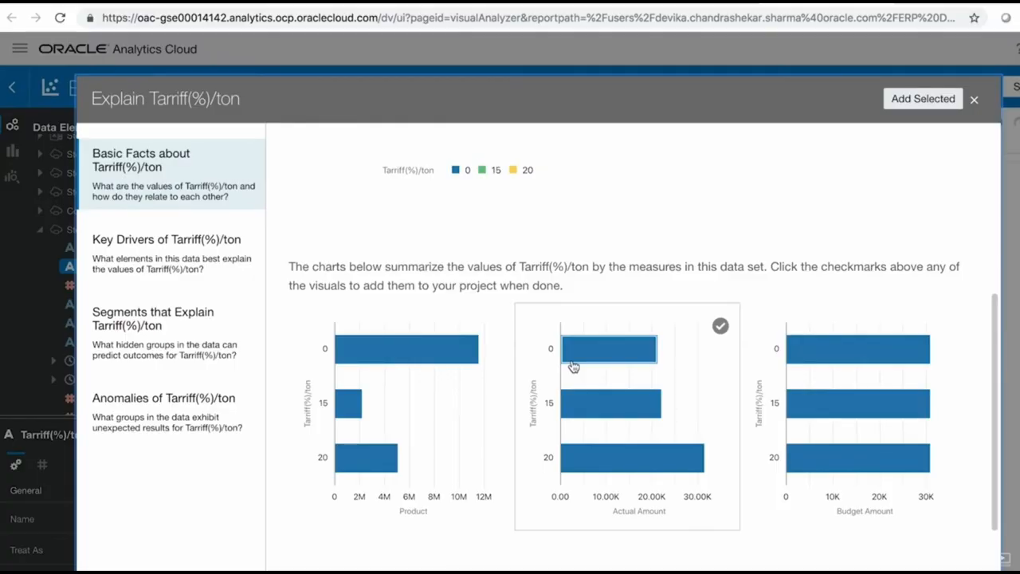
- Tick the Actual Amount chart in Explain Tariff(%)/ton, then open Share for Forecast by country
left_click(974, 99)
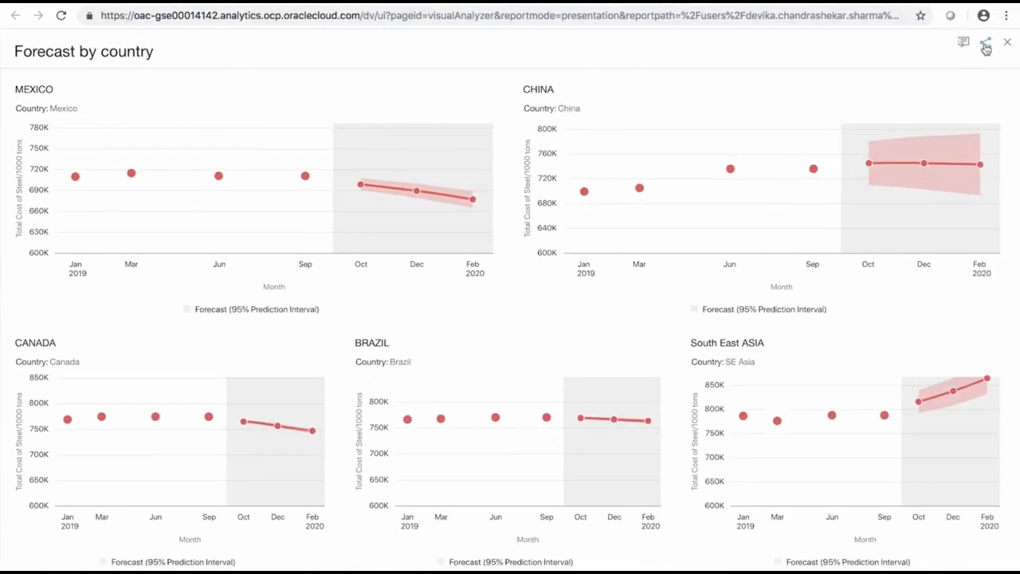
left_click(986, 42)
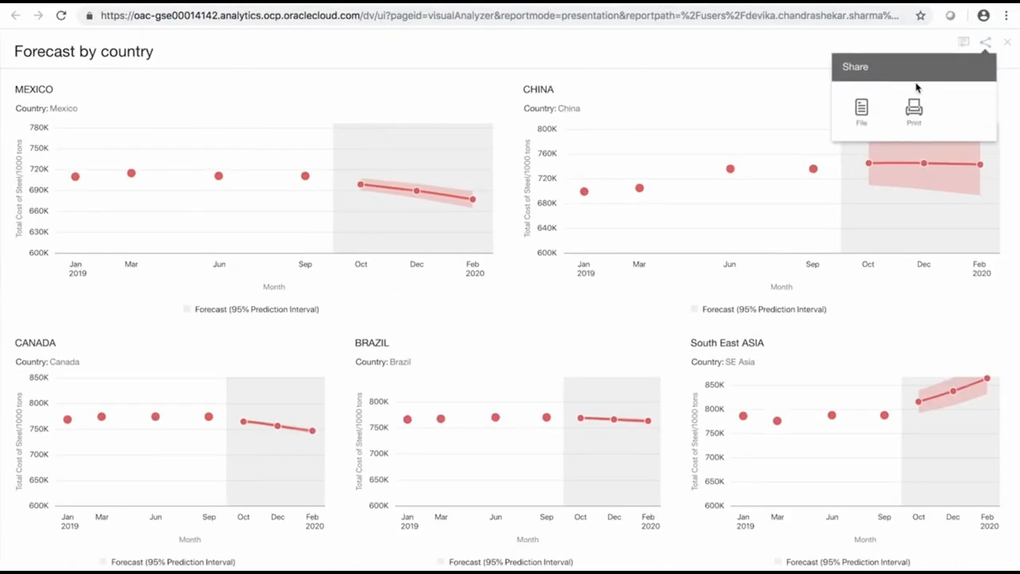
left_click(862, 110)
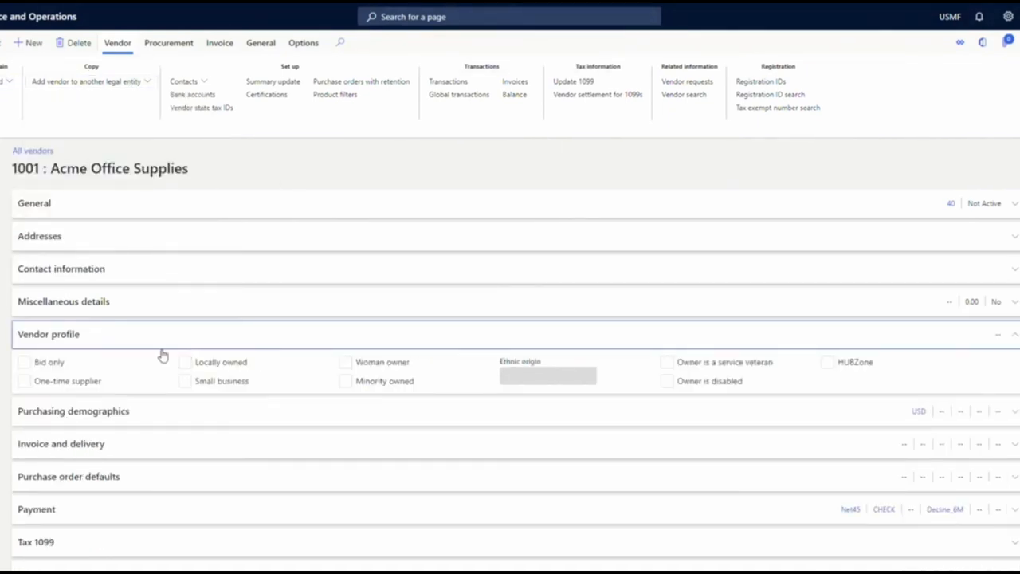
mouse_move(249, 398)
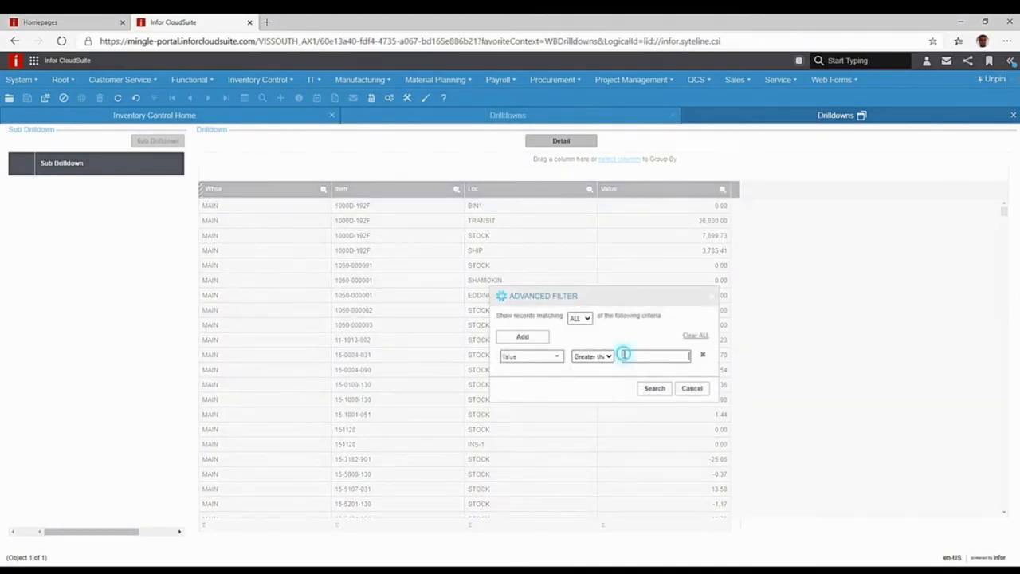
- Set a Value filter on the snapshots, then return to the Inventory Control Critical Numbers gauges
left_click(654, 388)
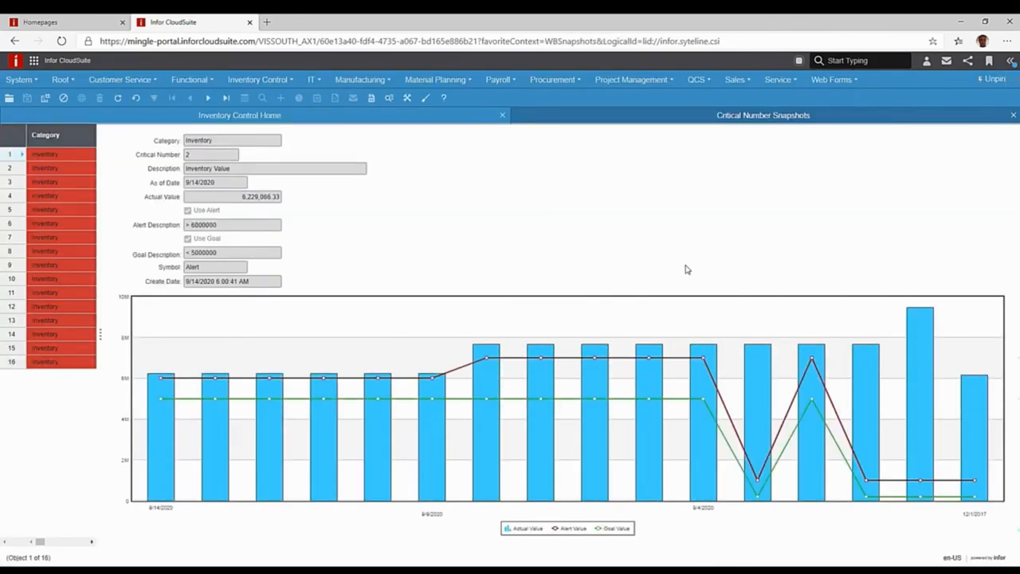
mouse_move(715, 335)
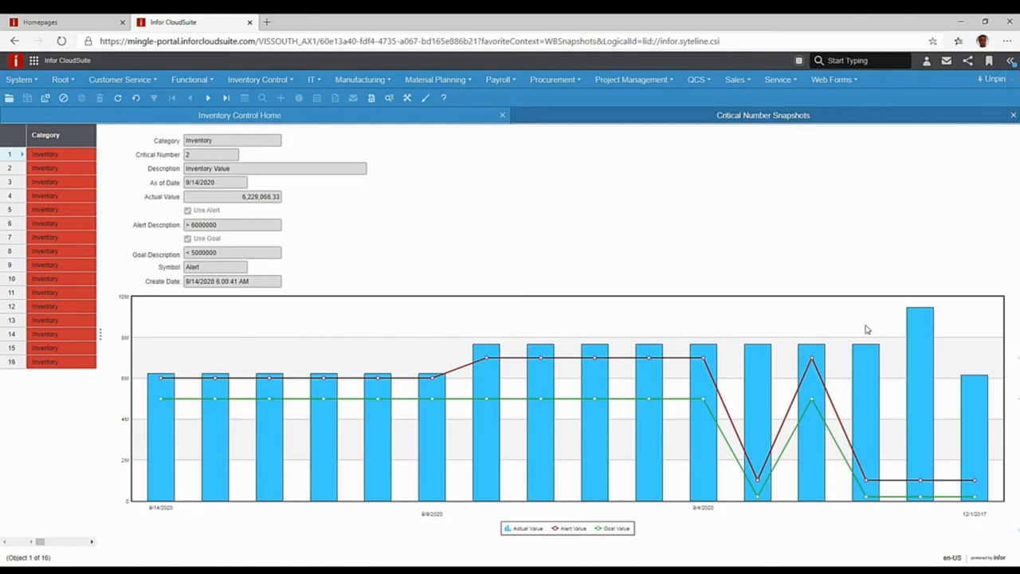
mouse_move(314, 354)
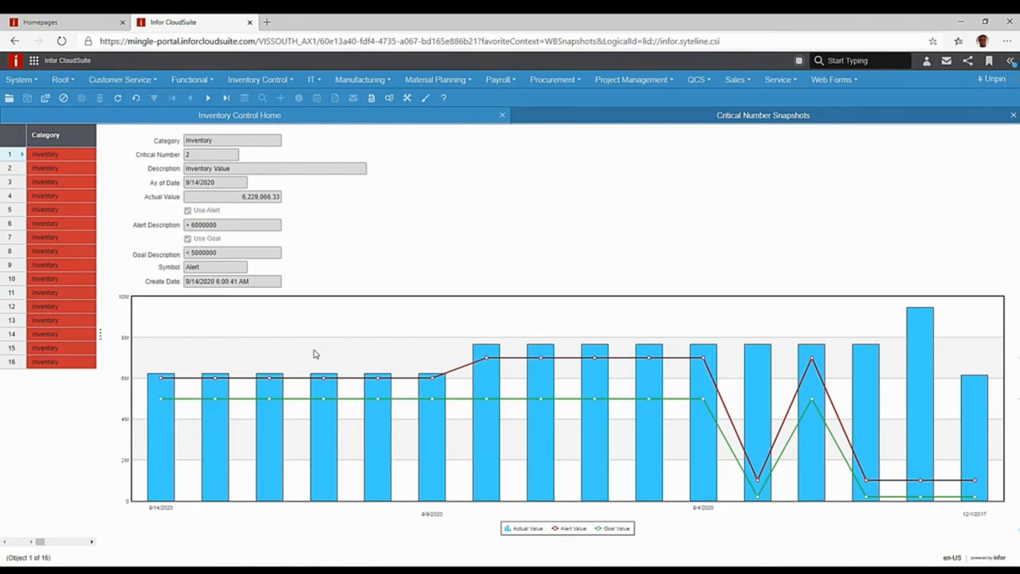
mouse_move(198, 303)
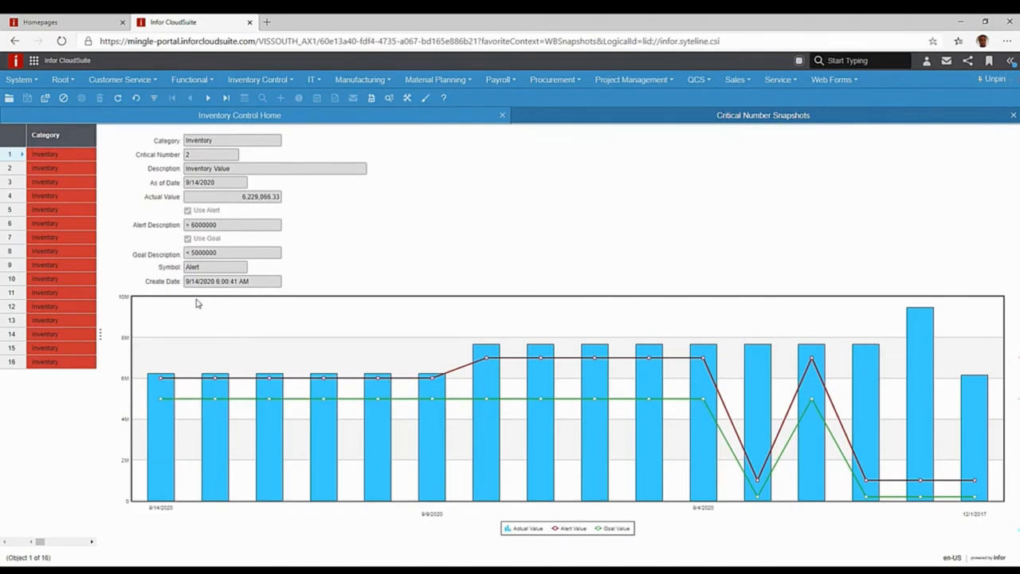
mouse_move(484, 313)
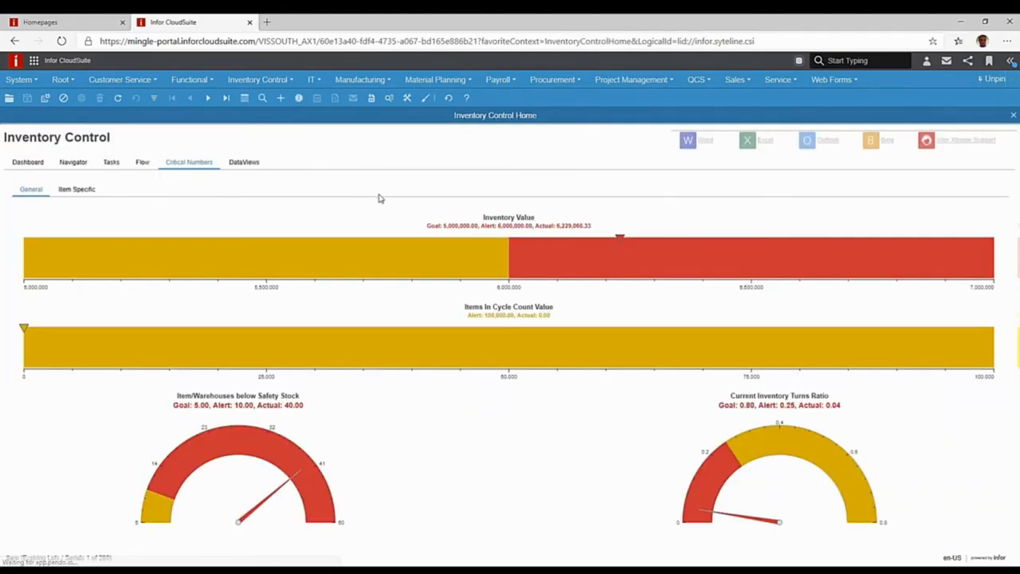
left_click(244, 161)
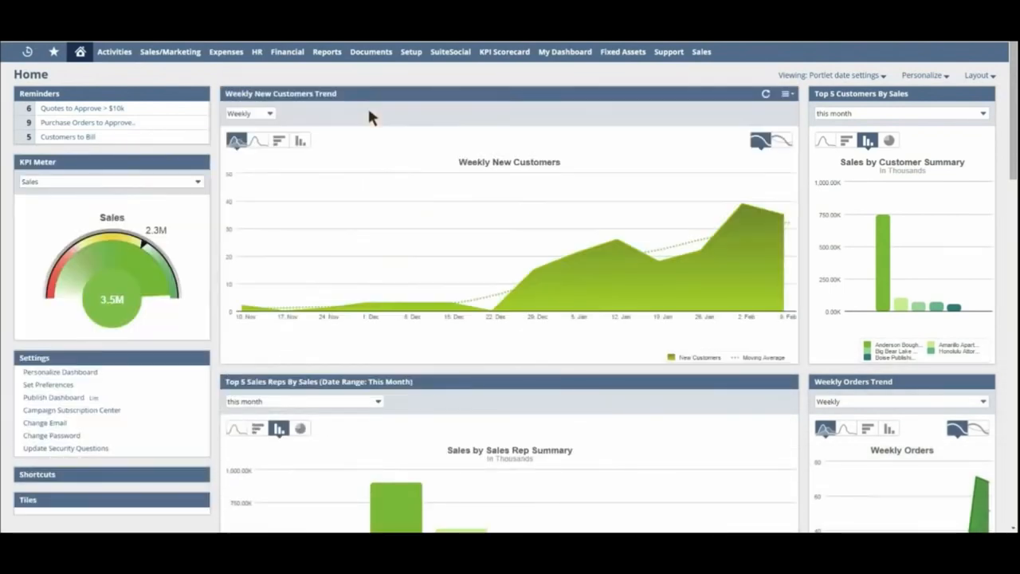
mouse_move(893, 95)
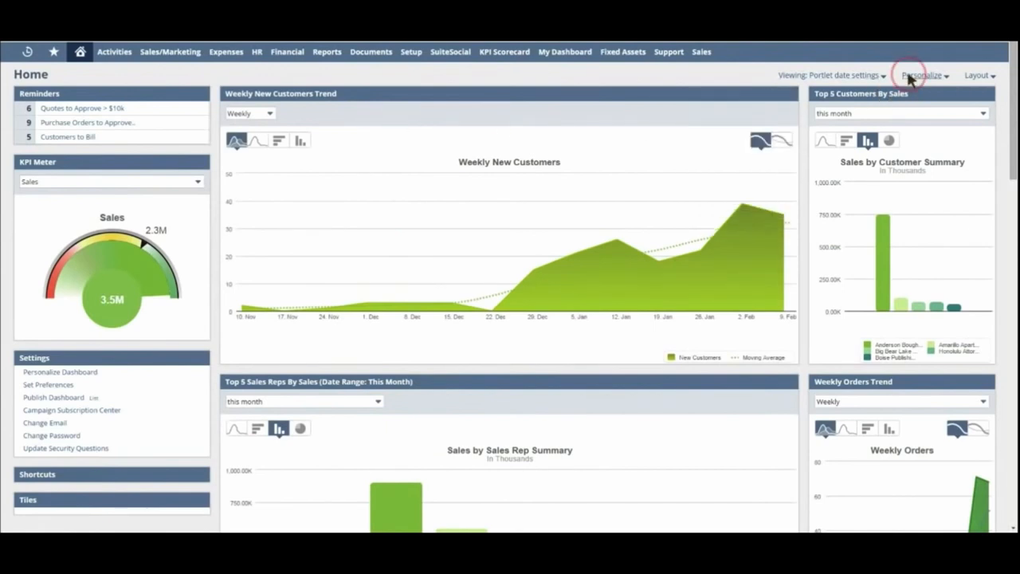
- Open Personalize, start a February 16 calendar entry, and scroll through the dashboard portlets
left_click(923, 75)
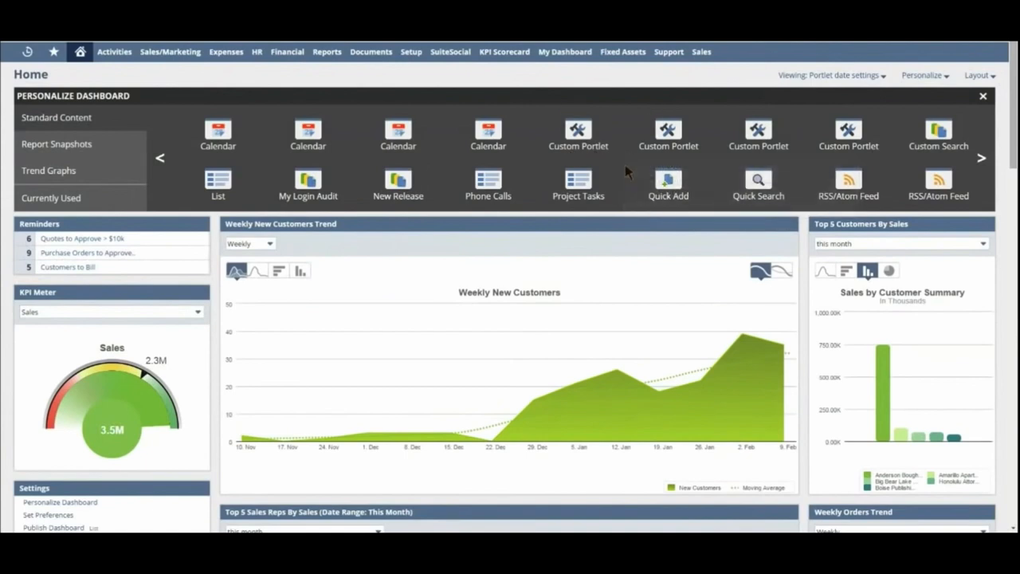
mouse_move(213, 275)
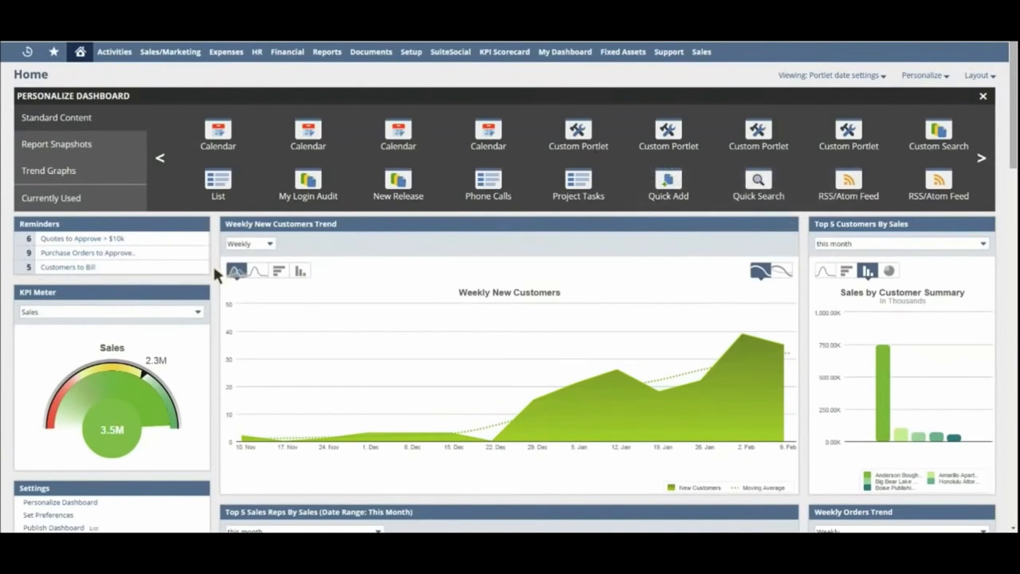
left_click(982, 96)
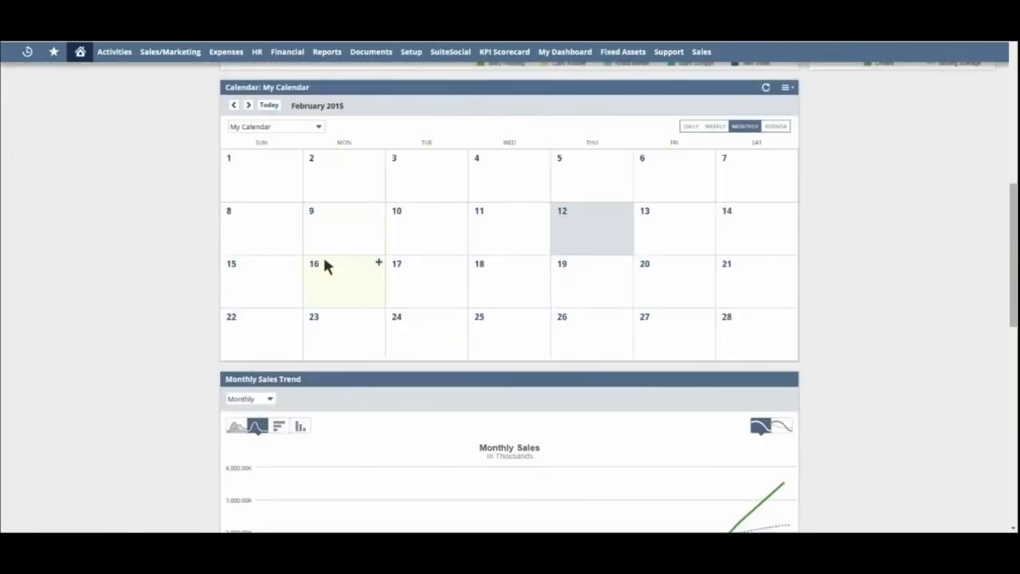
left_click(379, 262)
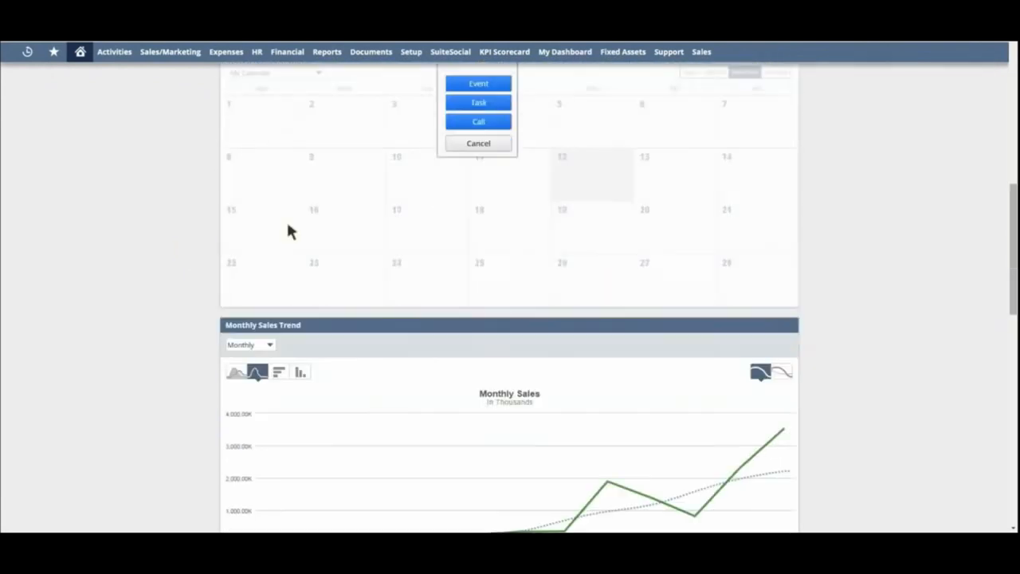
scroll("down", 3)
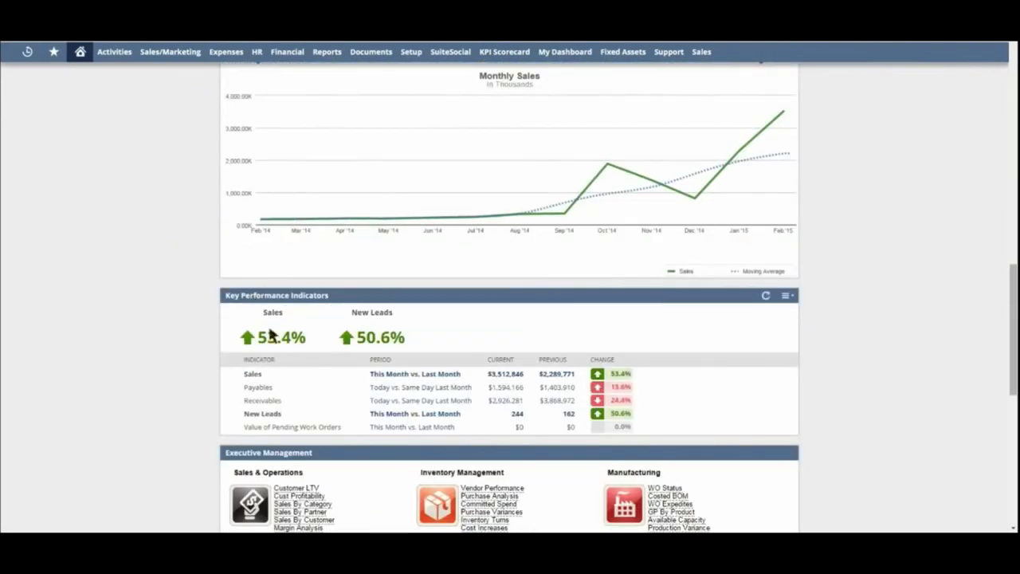
scroll("down", 3)
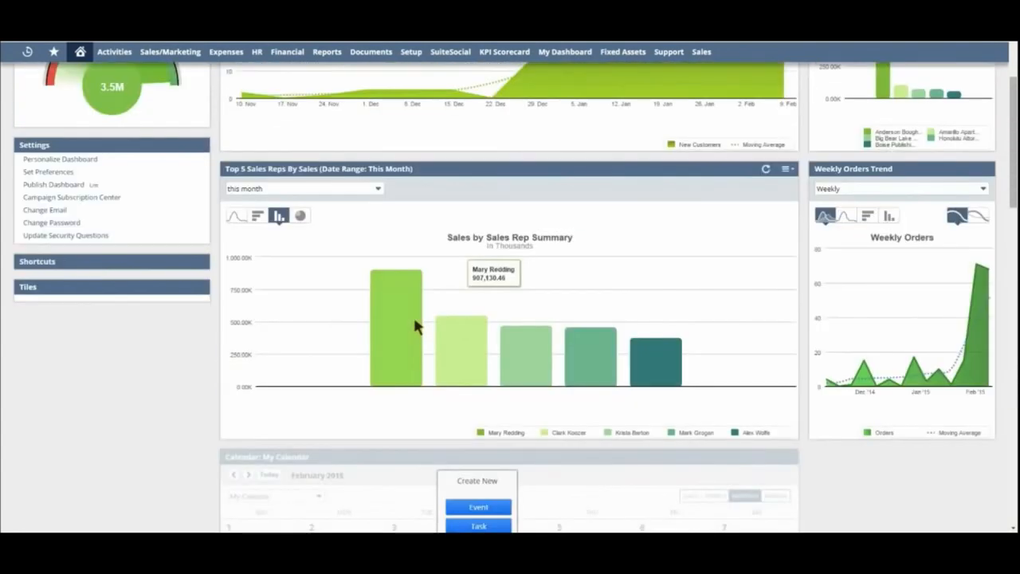
scroll("up", 3)
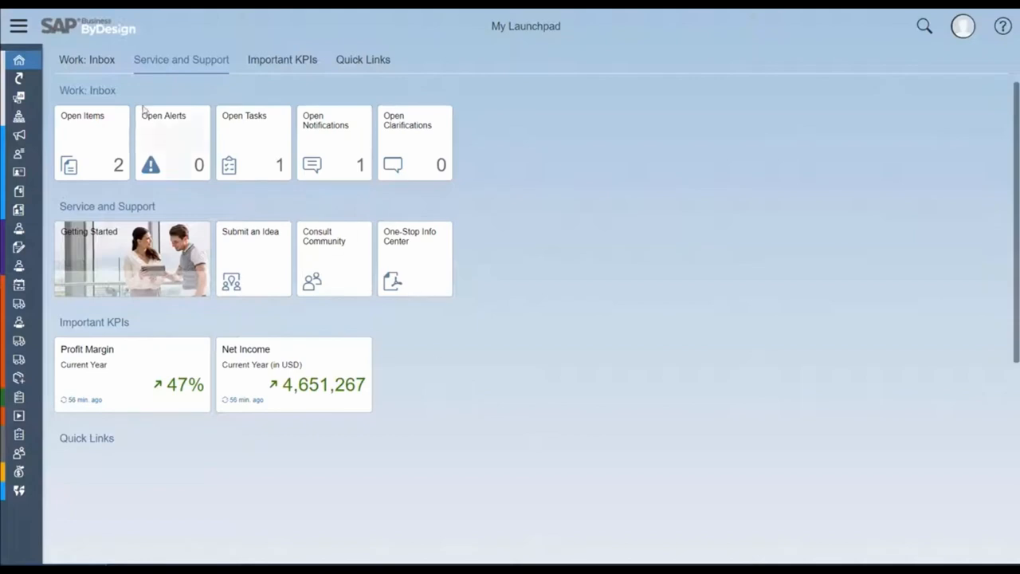
mouse_move(132, 96)
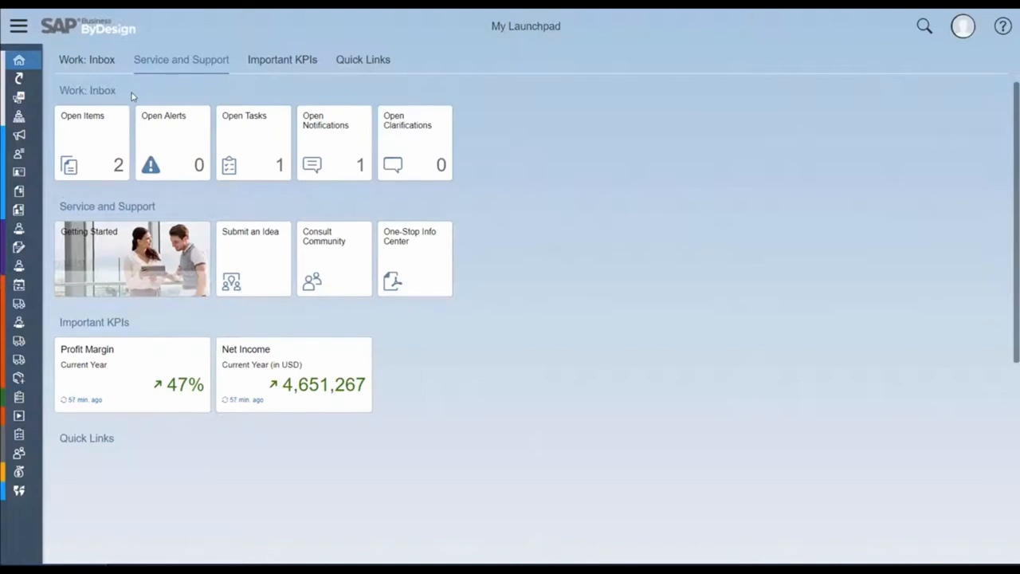
- Open the Net Income KPI (4,651,267 USD) details from Important KPIs on My Launchpad
left_click(91, 143)
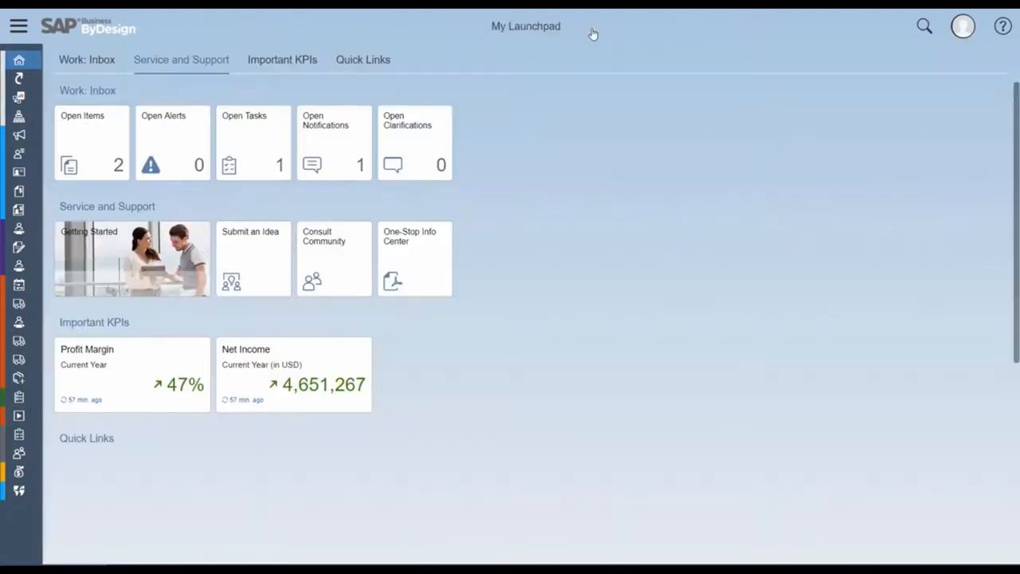
mouse_move(190, 213)
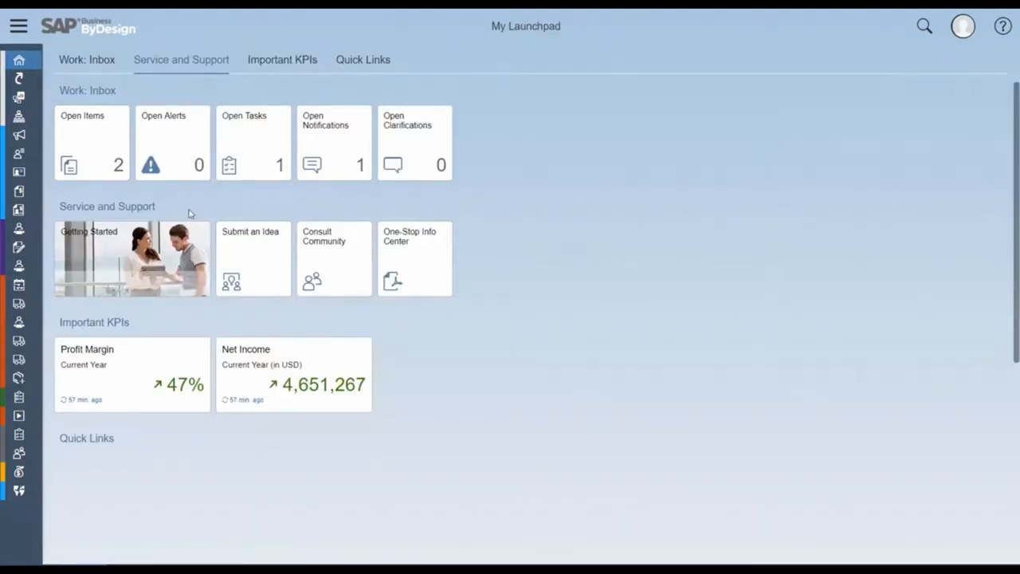
mouse_move(326, 249)
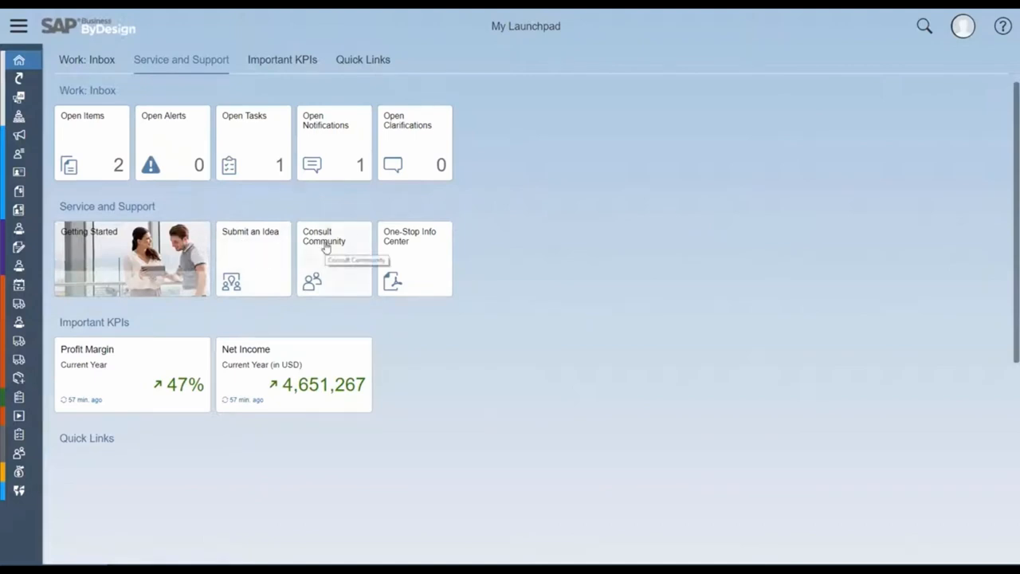
mouse_move(152, 333)
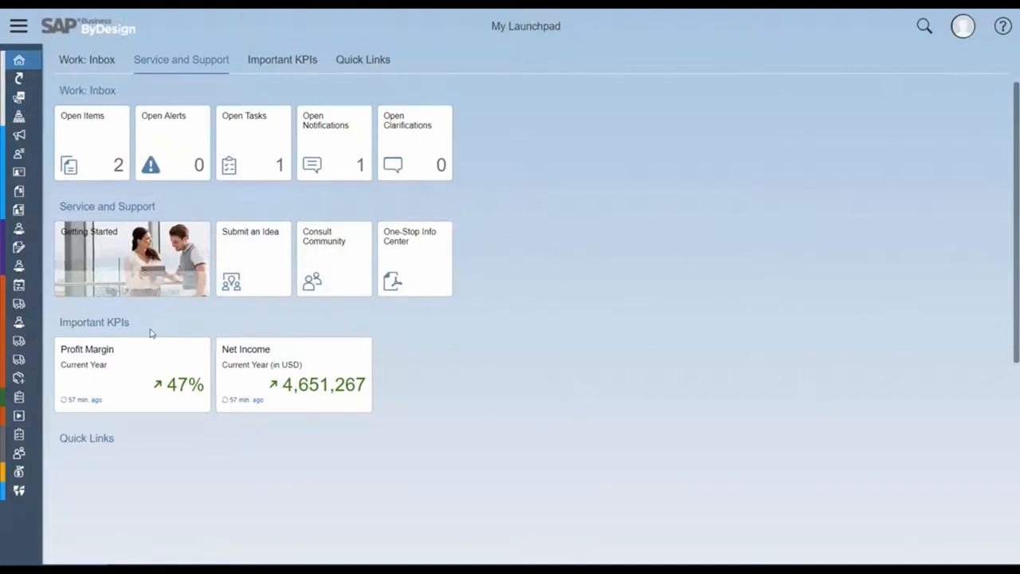
mouse_move(191, 359)
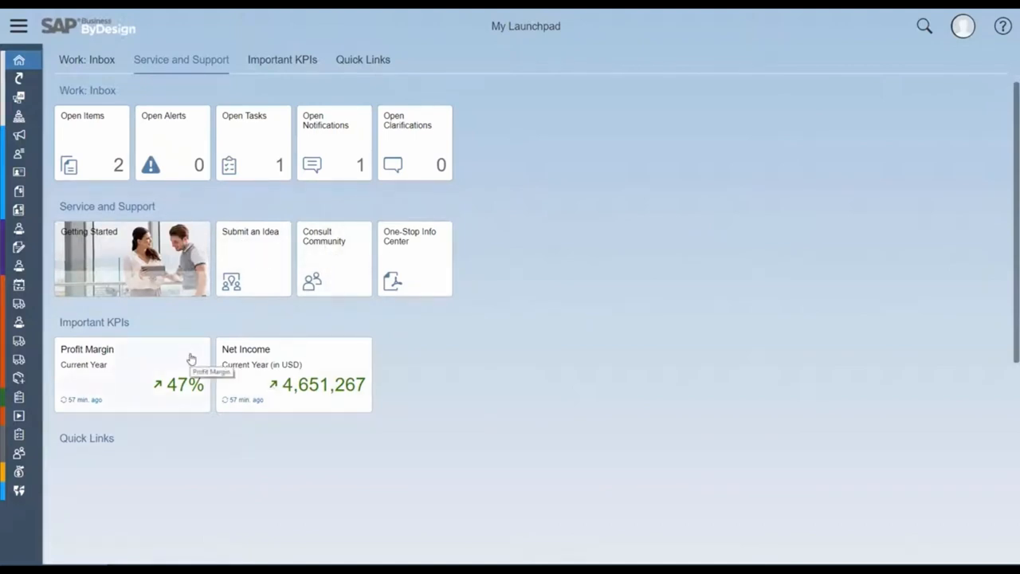
left_click(293, 375)
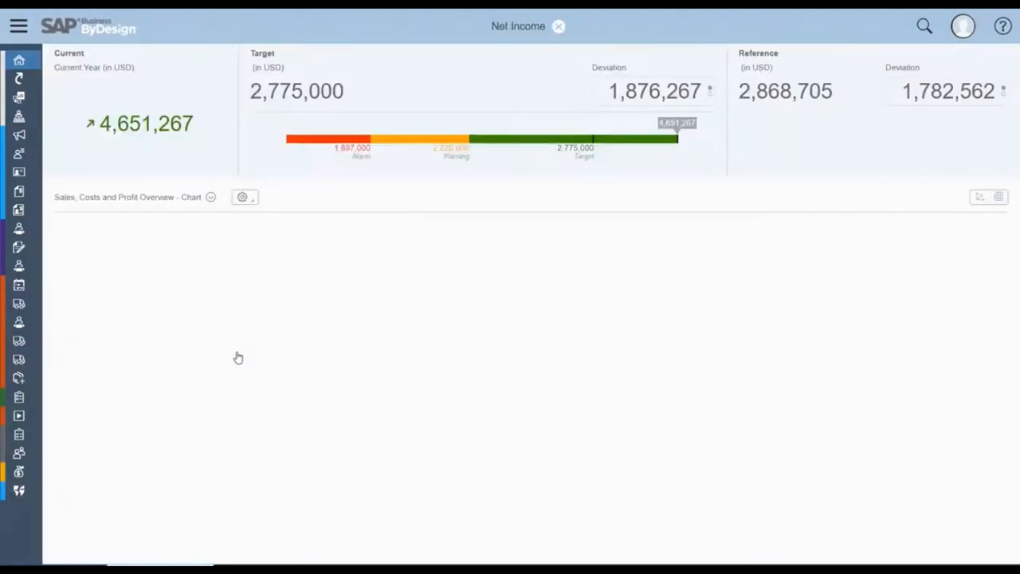
left_click(980, 197)
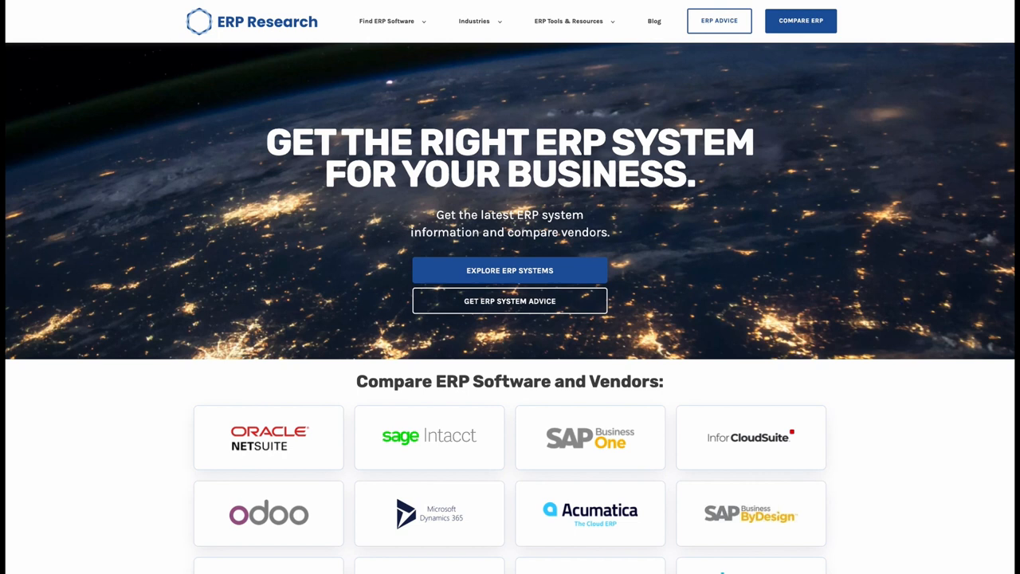
- Show the ERP vendor list, then ERP Tools & Resources' Generic Templates like RFI/RFP and ROI
left_click(386, 21)
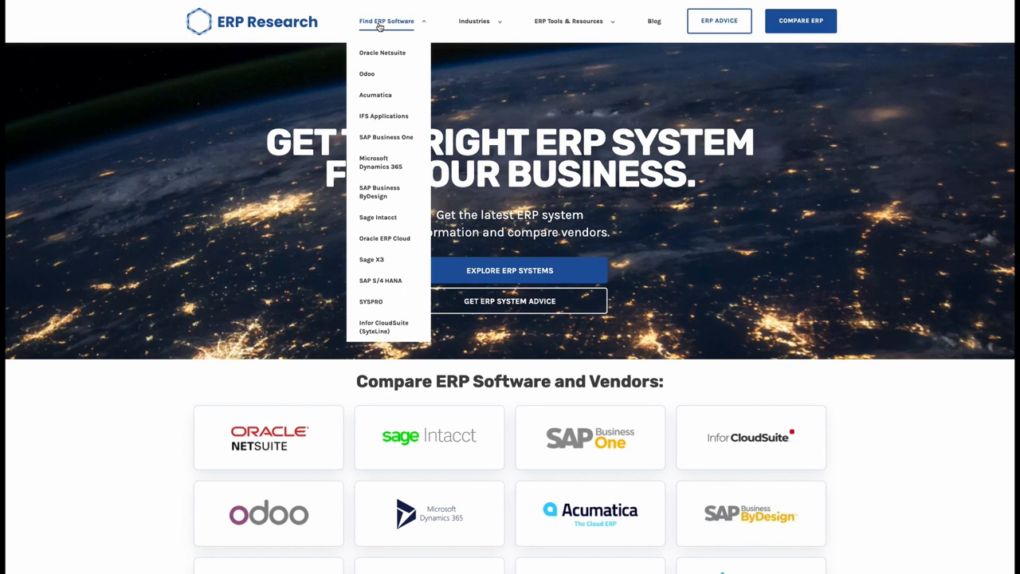
left_click(569, 21)
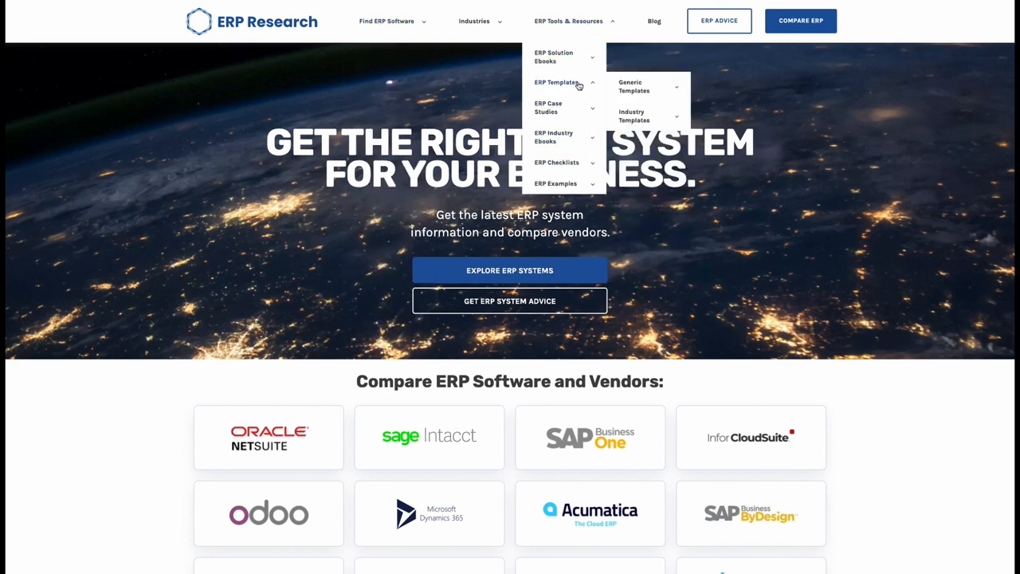
left_click(646, 86)
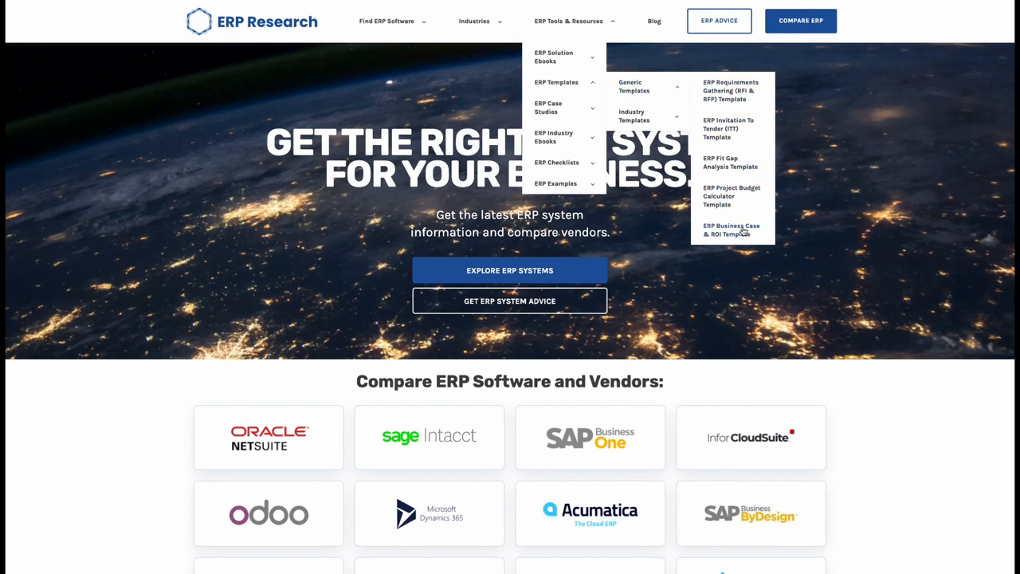